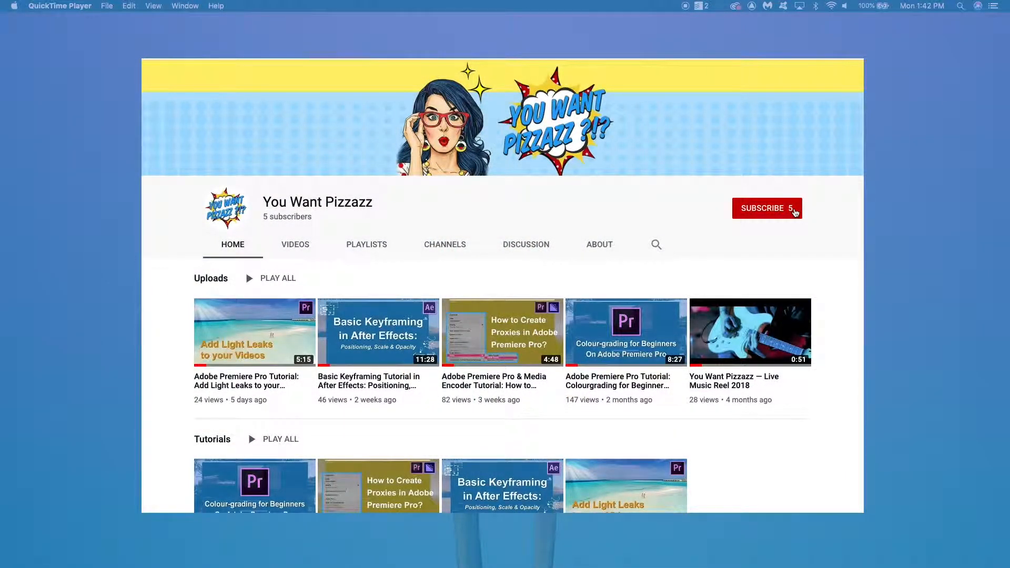
Step: Create the 'Text Reveals Tutorial' composition with the HDTV 1080 24 fps preset
click(762, 208)
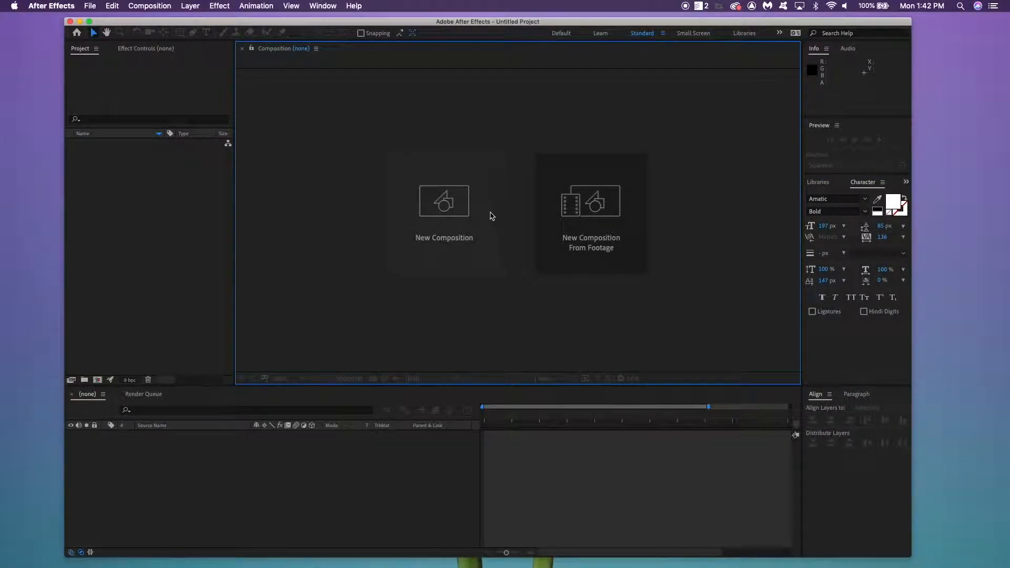
click(444, 200)
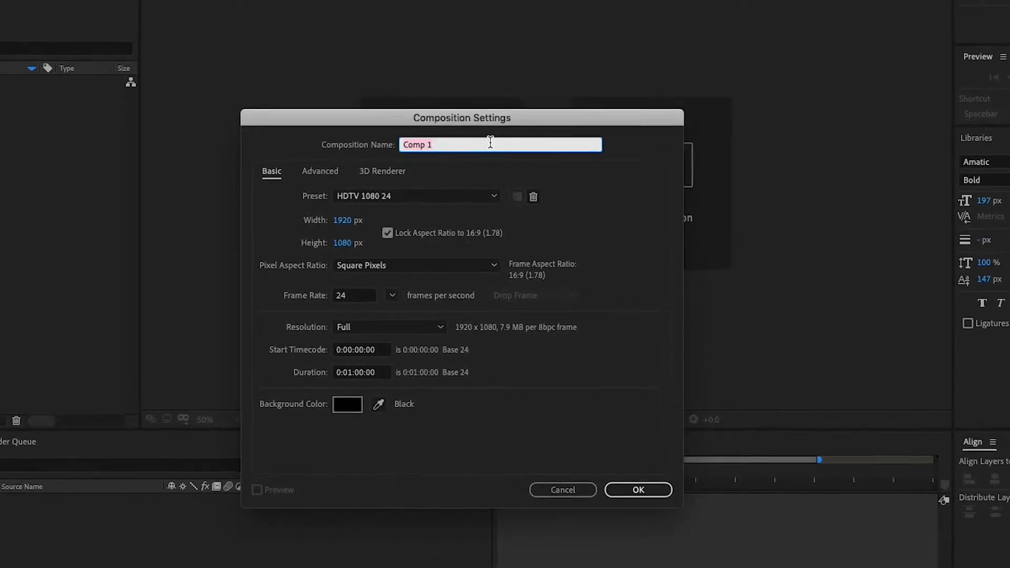
text(Text Rev)
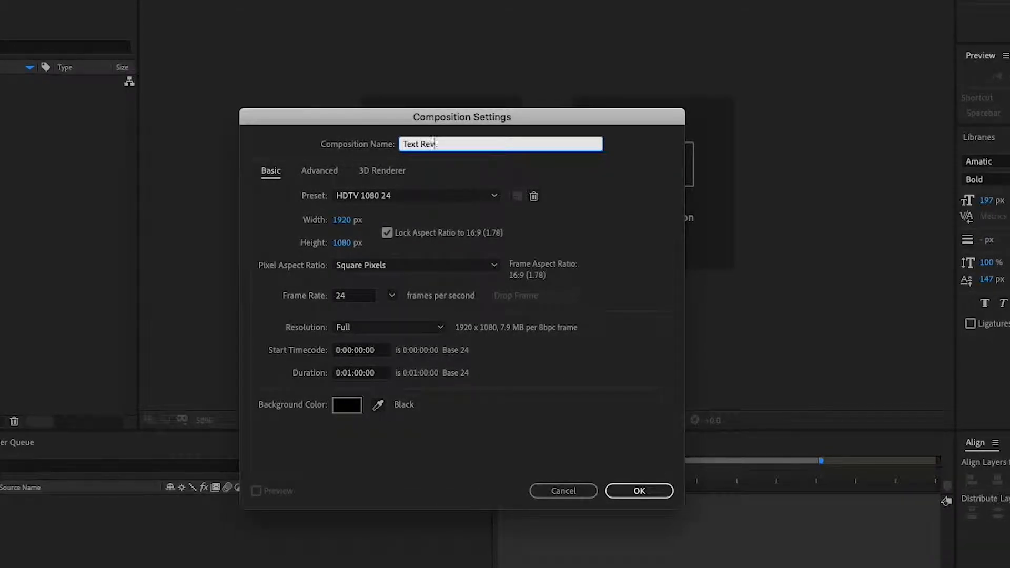
text(eals Tutorial)
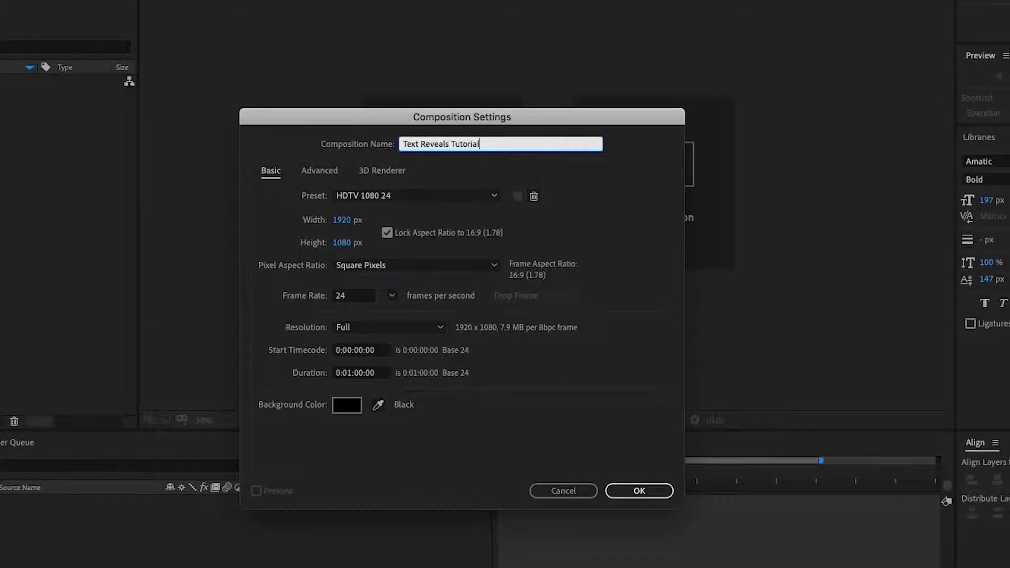
mouse_move(372, 405)
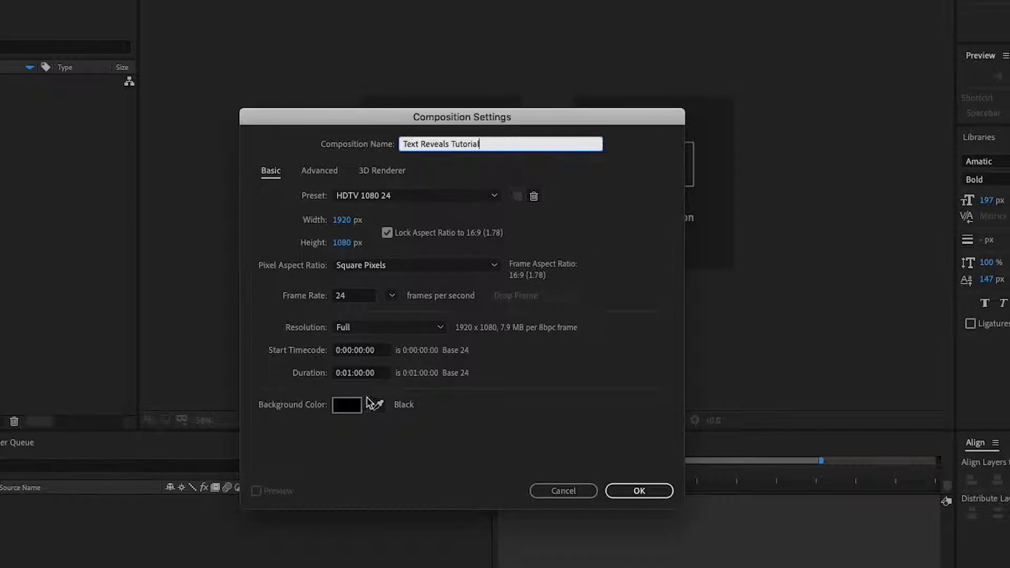
mouse_move(593, 415)
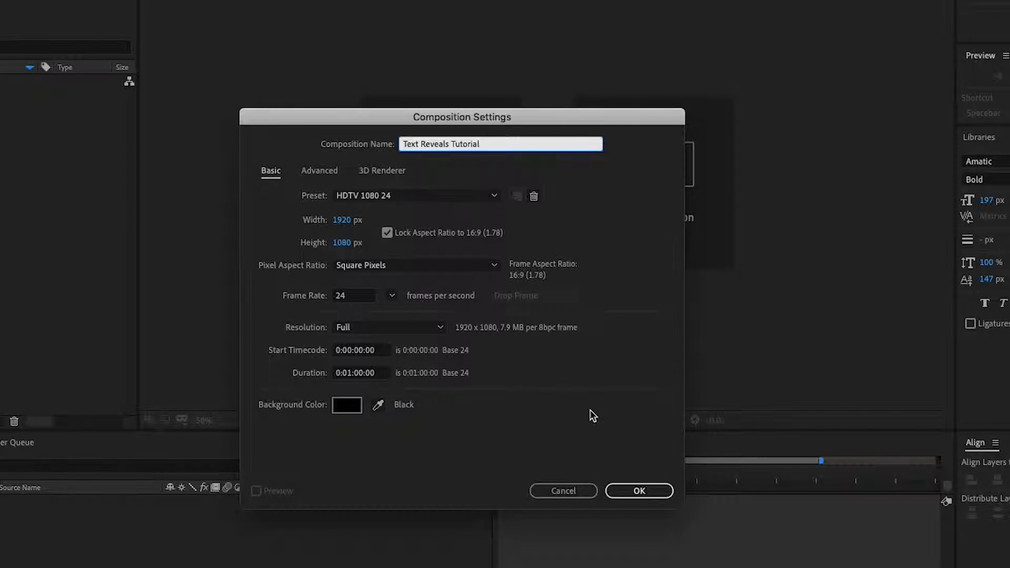
click(638, 490)
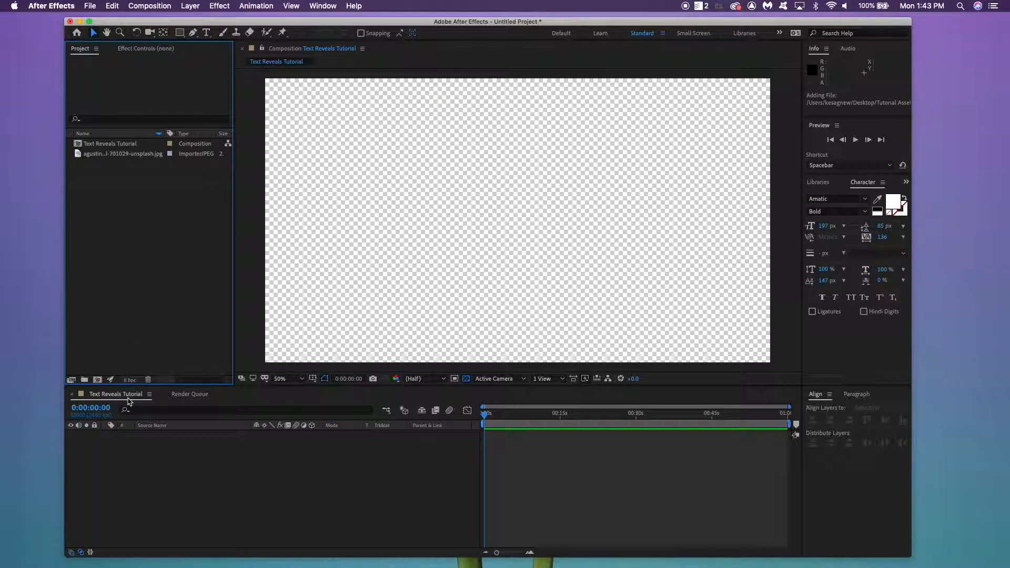
Step: Place the cloud photo in the timeline and reveal its Scale to shrink it to 38%
click(121, 154)
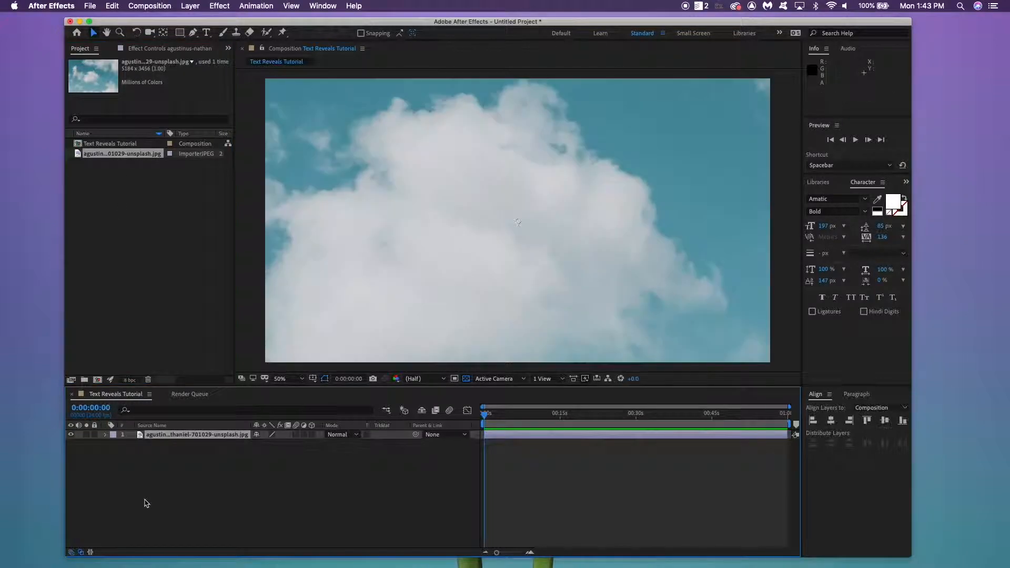
key(s)
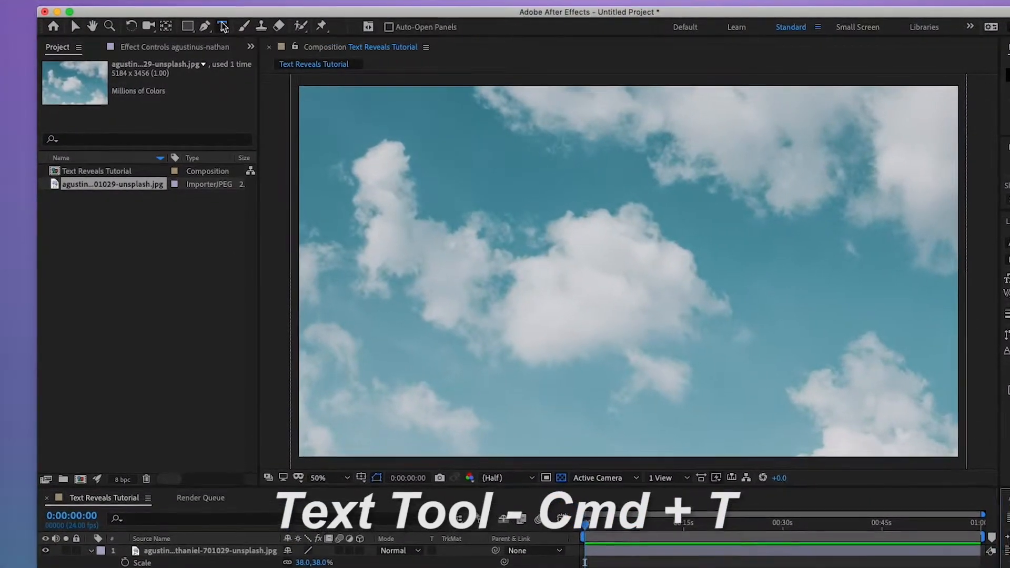
Step: Type the white title 'Text Reveals' and align it to the frame's horizontal and vertical centre
click(222, 27)
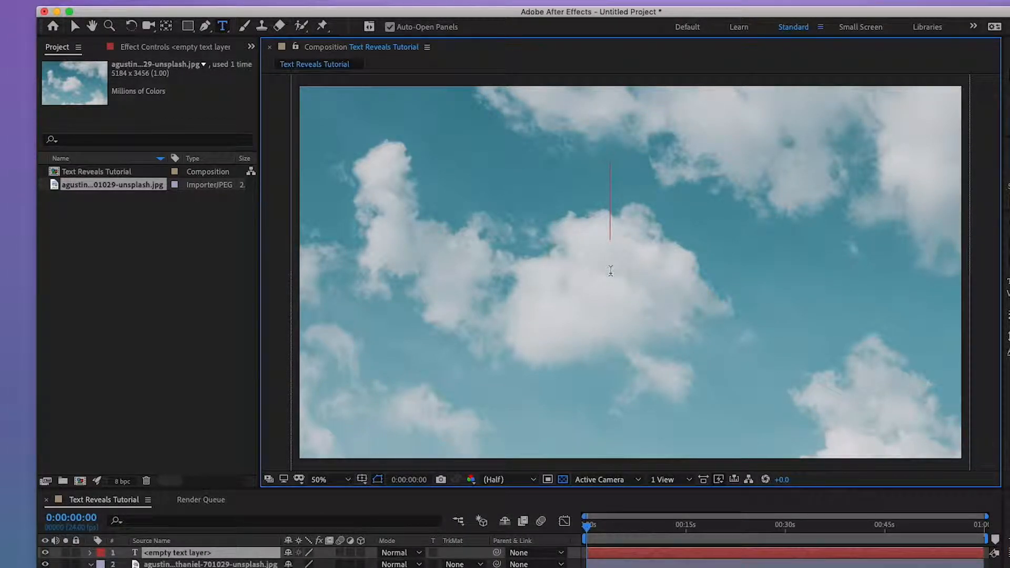
text(Text Reveals)
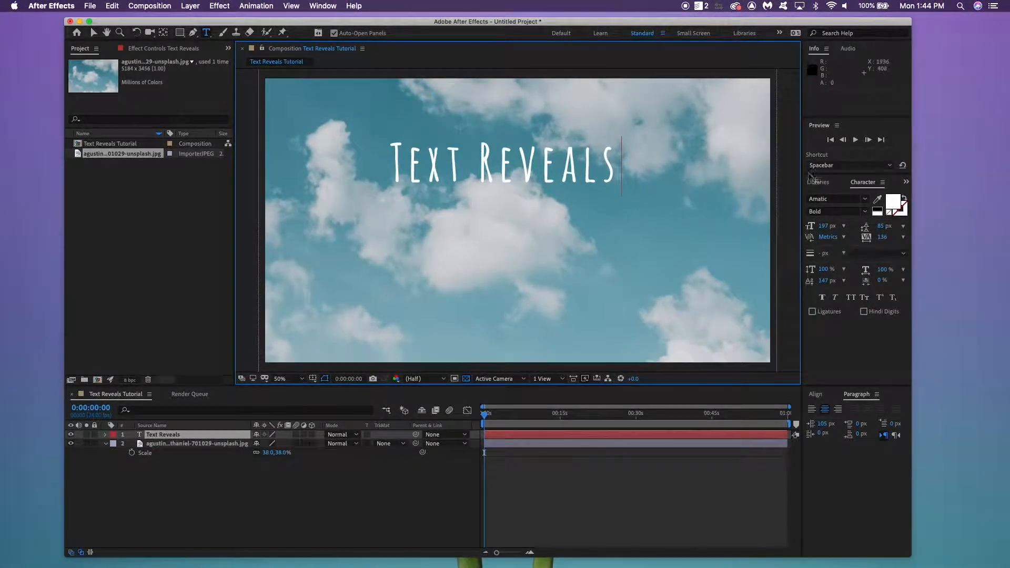
click(816, 394)
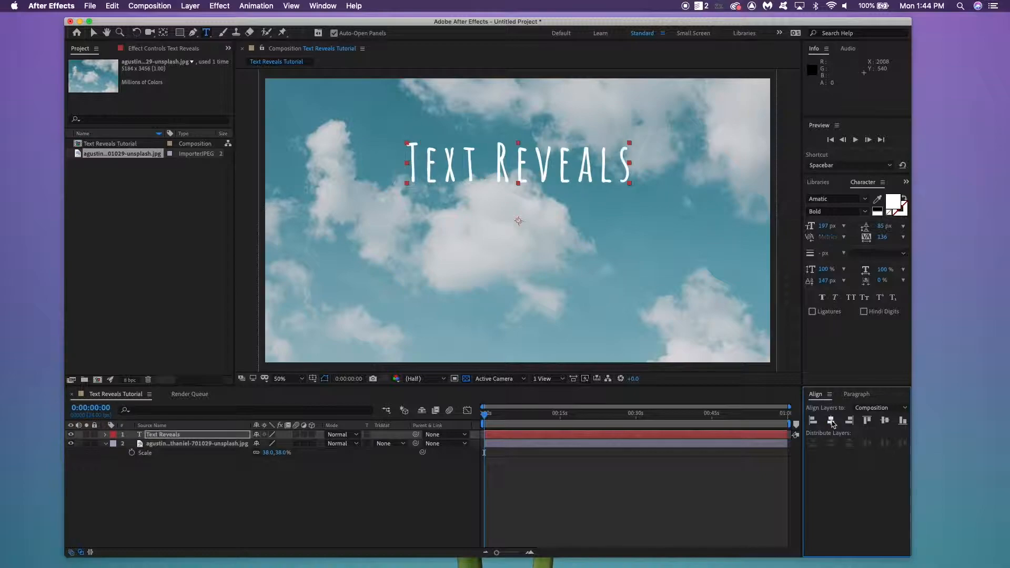
mouse_move(884, 420)
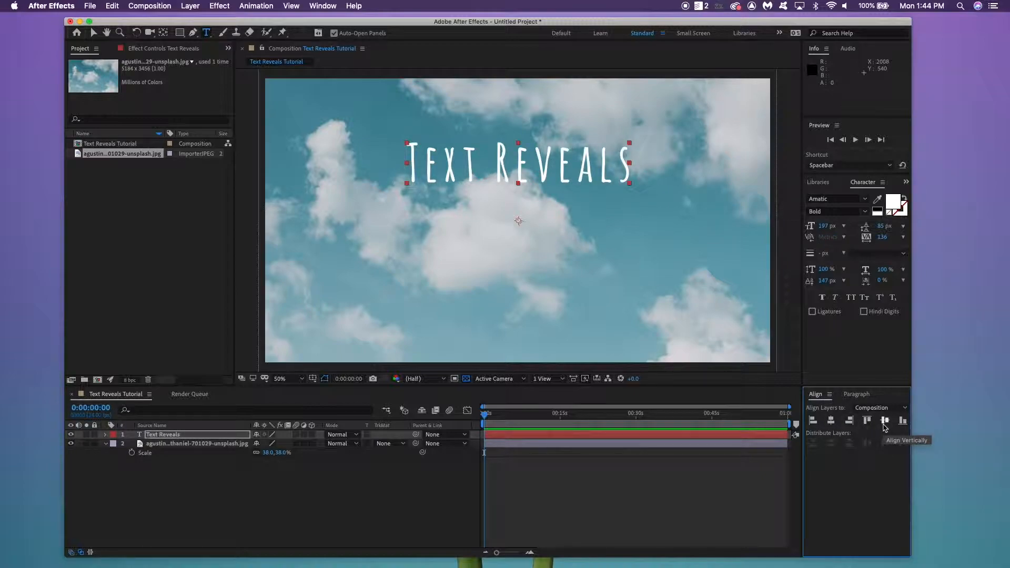
click(884, 421)
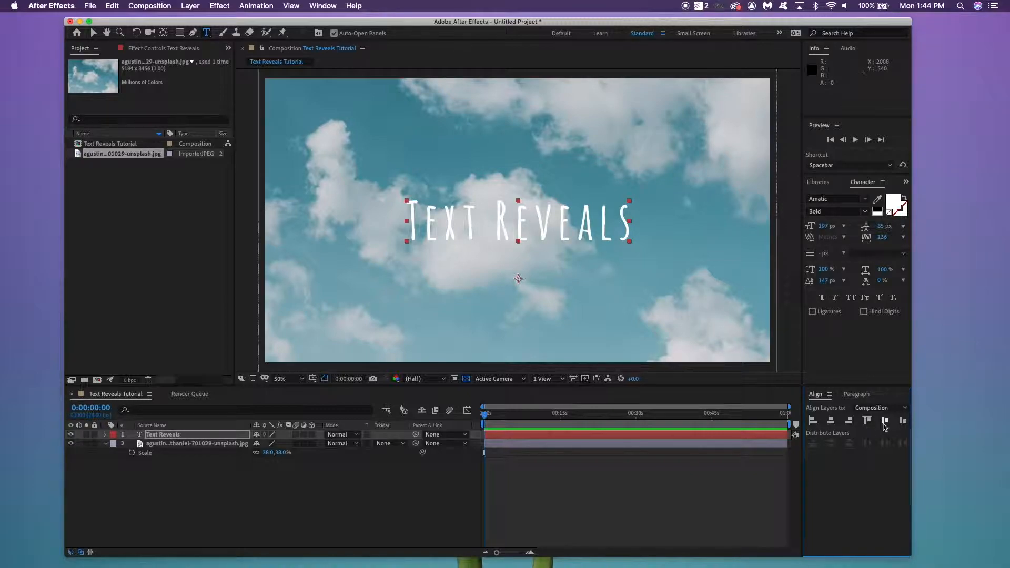
click(293, 169)
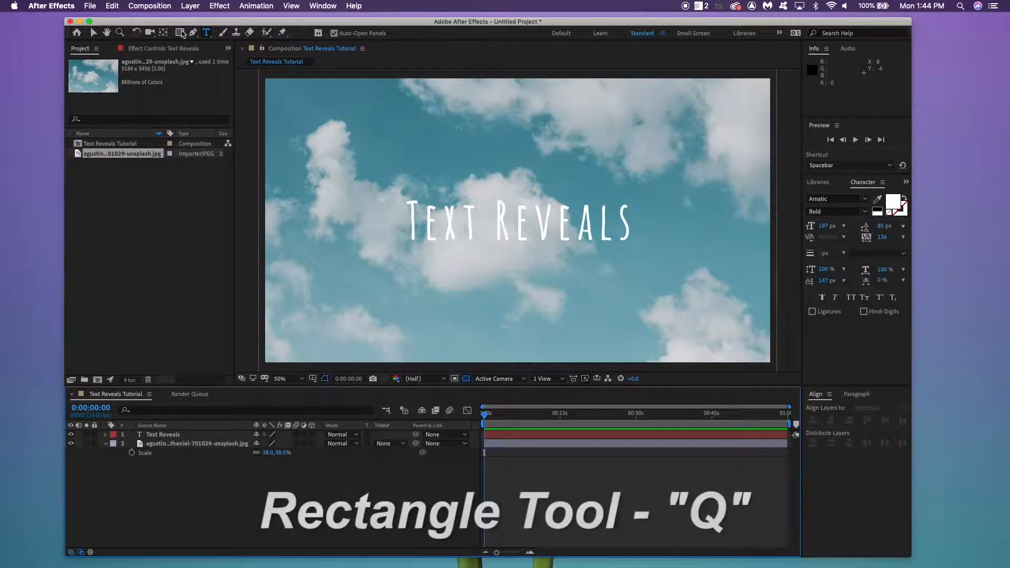
Step: Draw a rectangle over the title and set it as the text's Alpha Inverted Matte
click(181, 32)
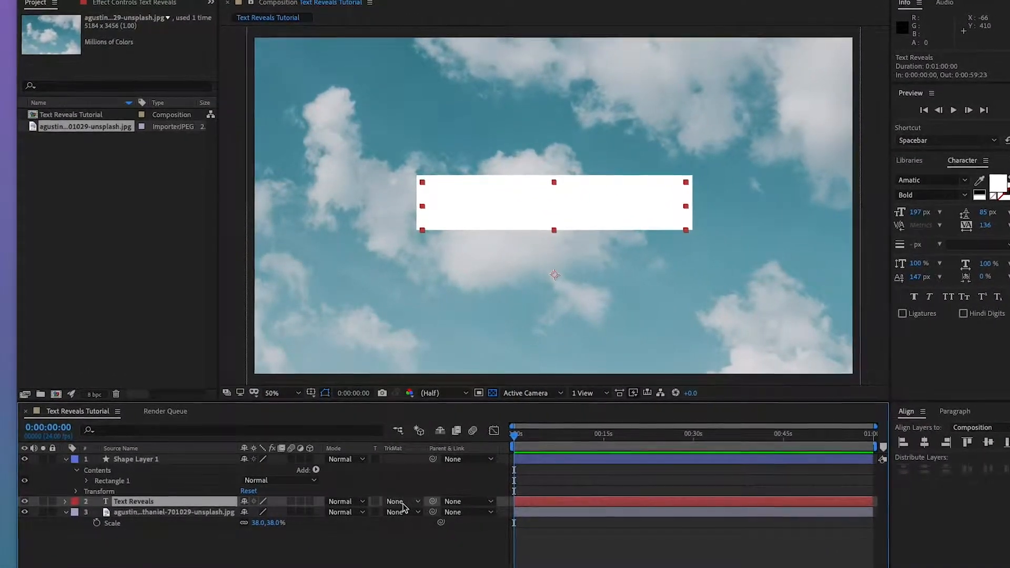
click(402, 502)
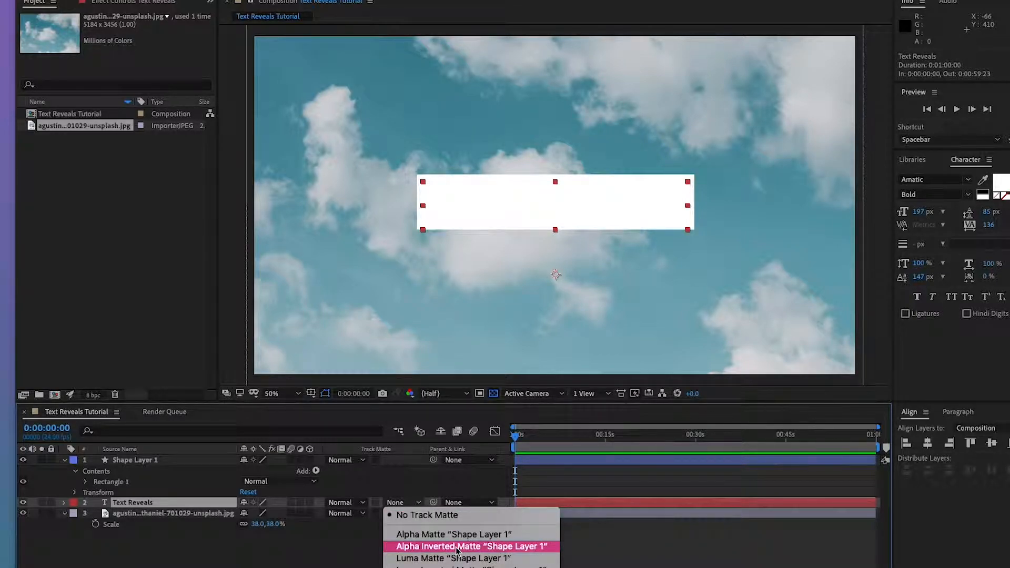
click(471, 545)
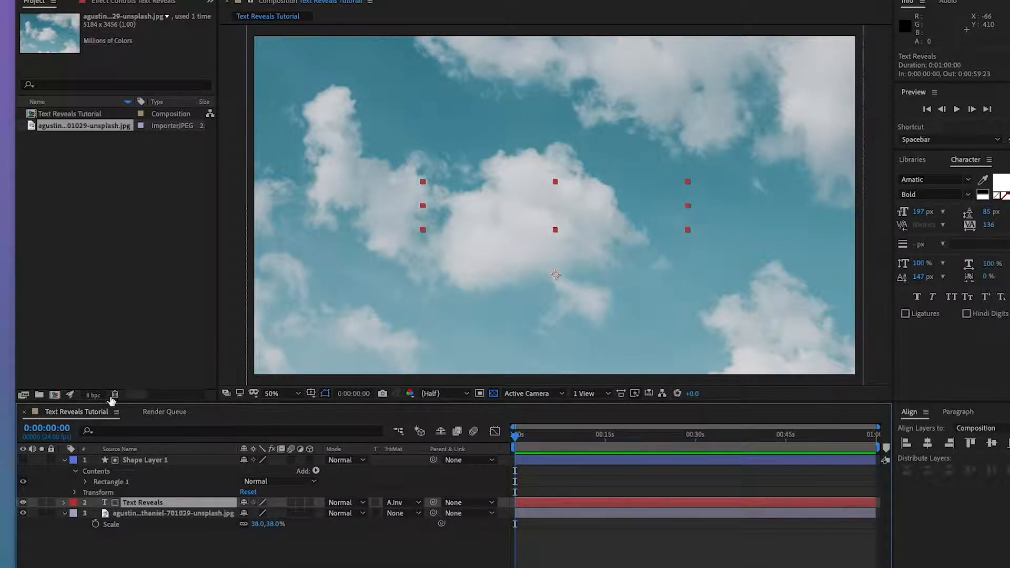
click(144, 460)
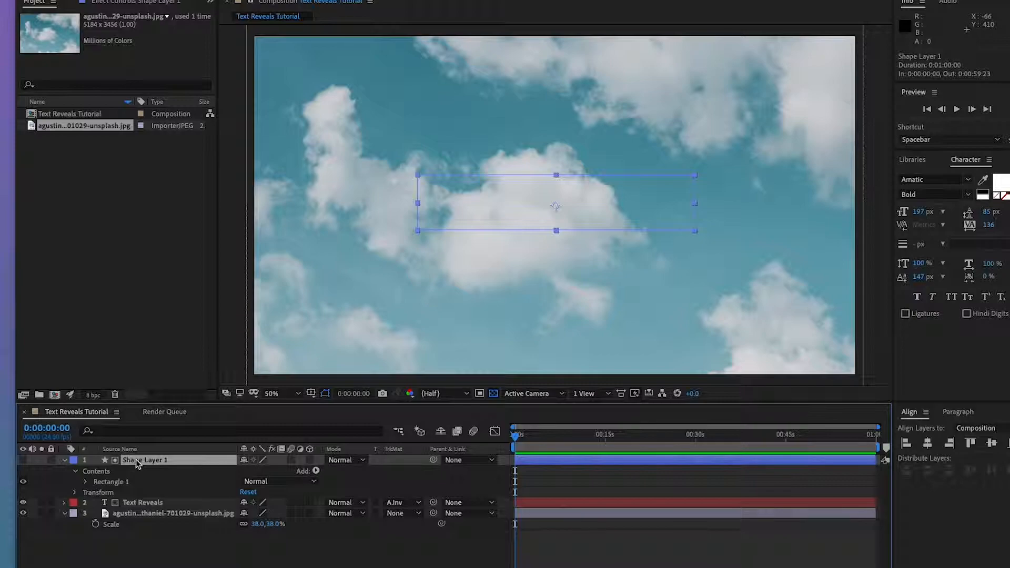
click(84, 460)
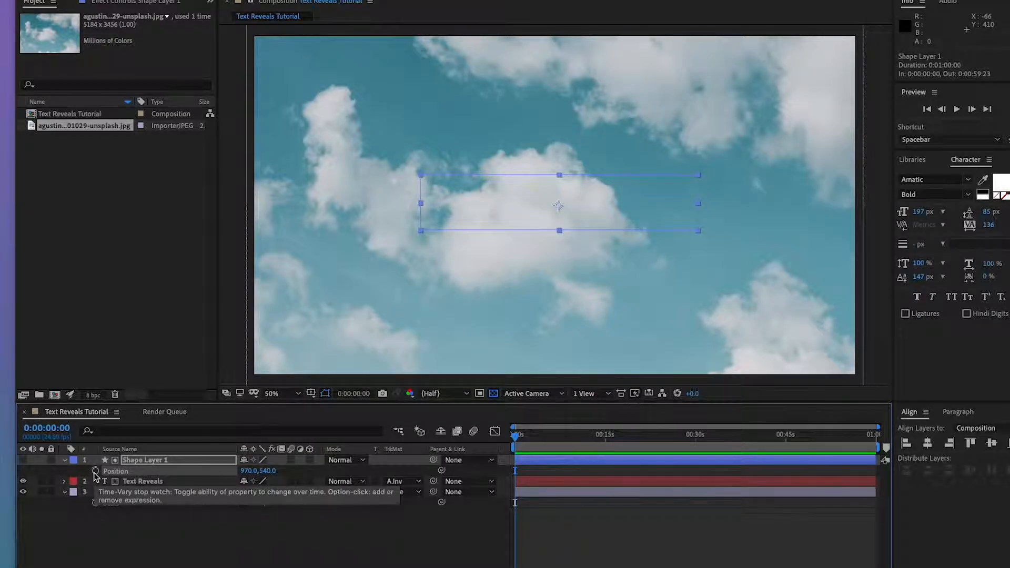
Step: Keyframe Shape Layer 1's position sliding right to about 1s13f, with Easy Ease
click(95, 471)
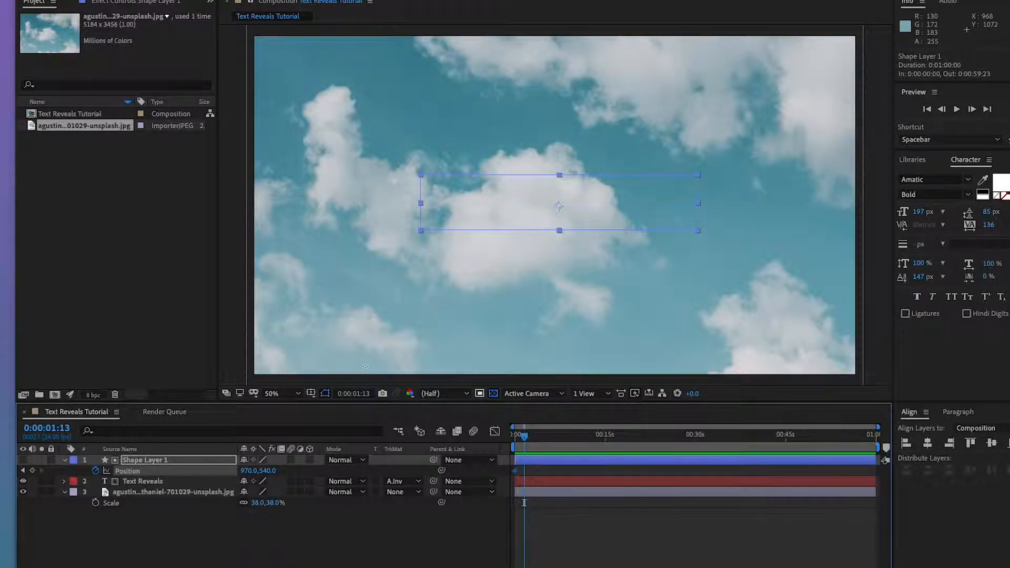
mouse_move(31, 471)
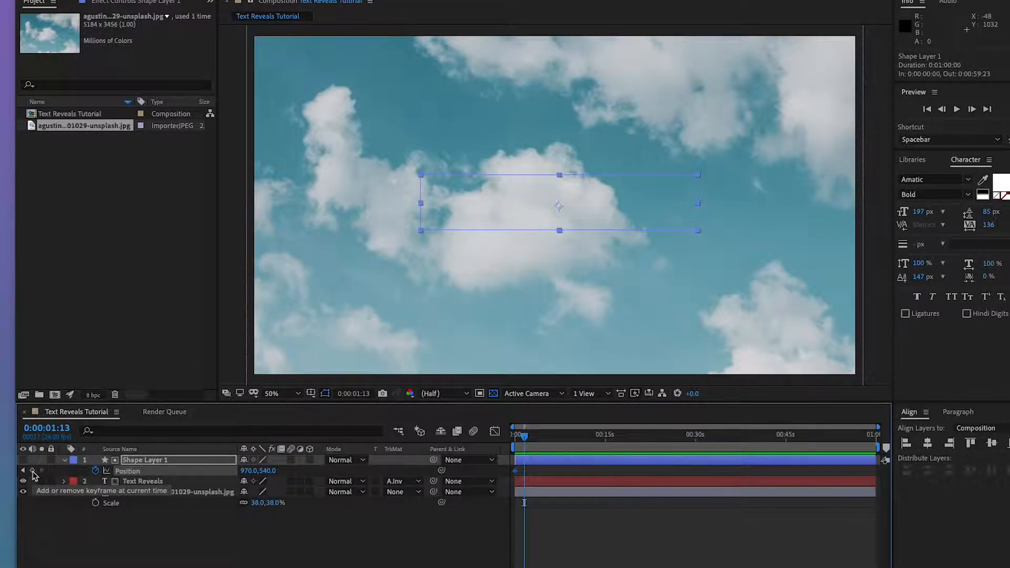
click(32, 471)
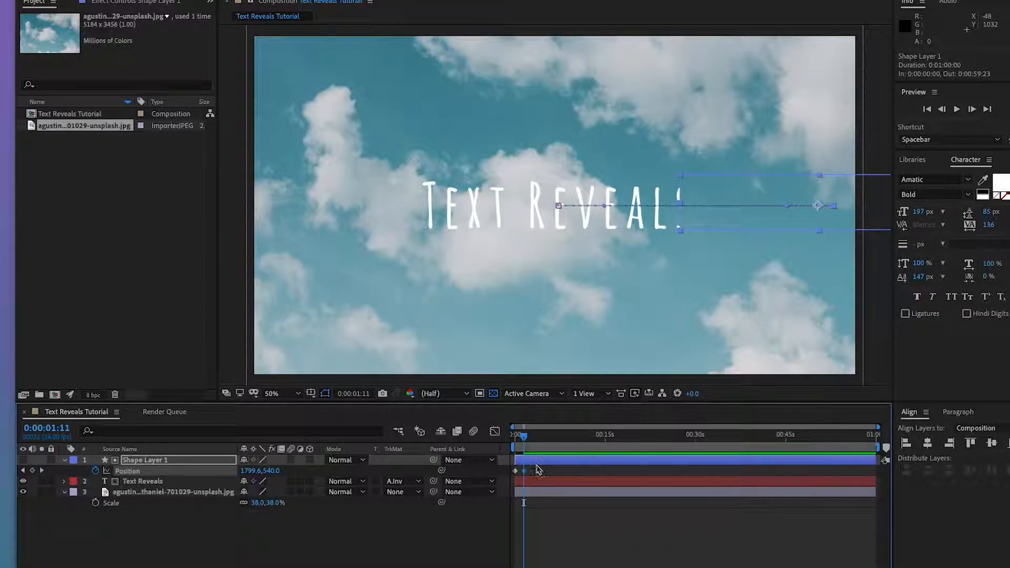
mouse_move(490, 484)
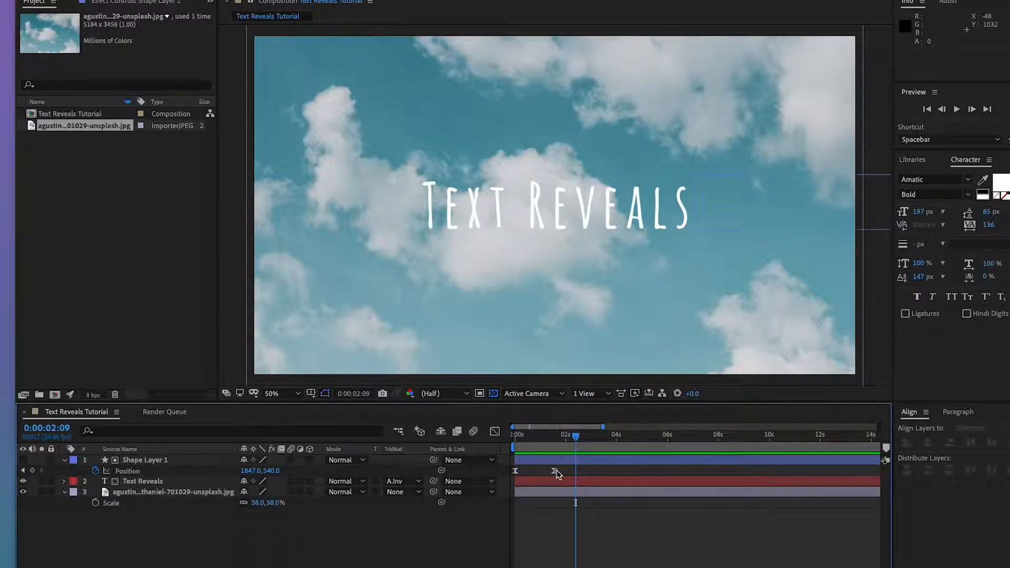
click(145, 460)
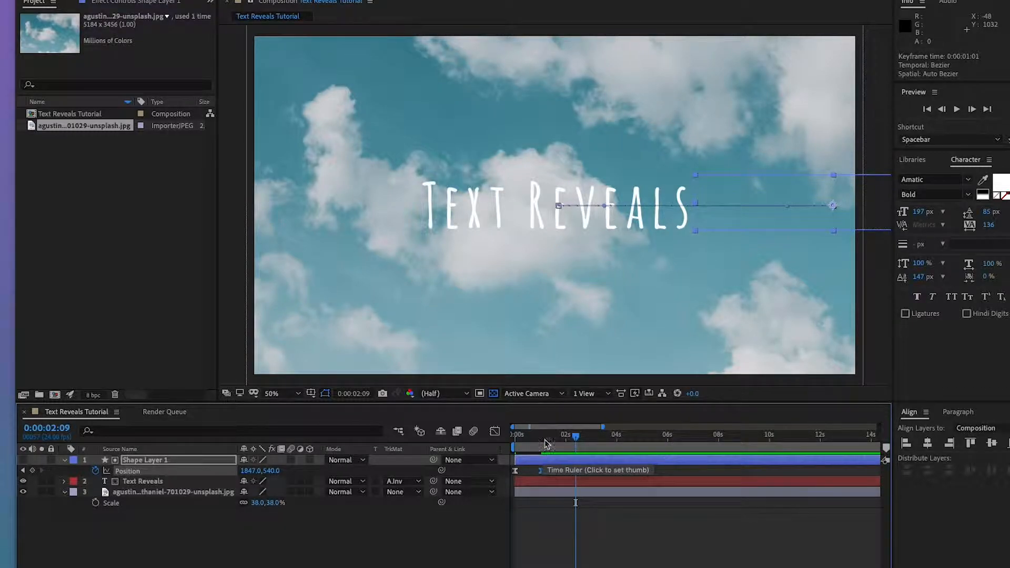
key(space)
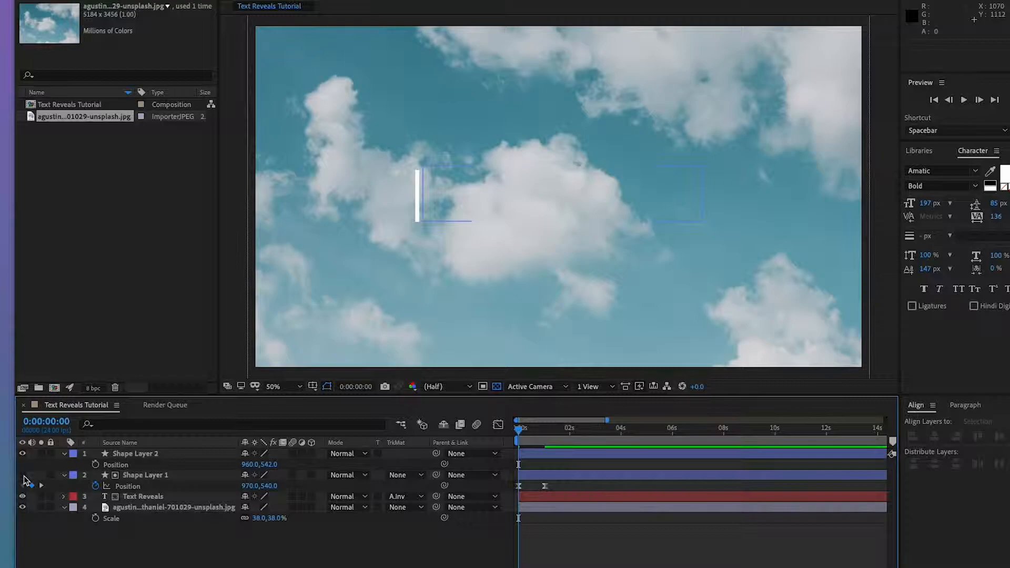
Step: Show the rectangle with a red fill, then drag the white line to its left edge
click(22, 475)
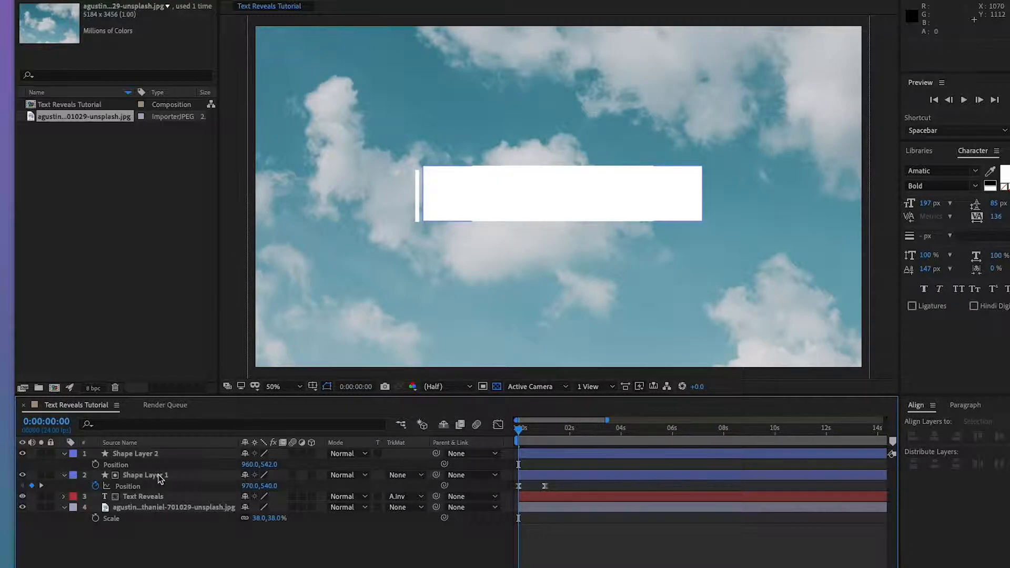
click(135, 454)
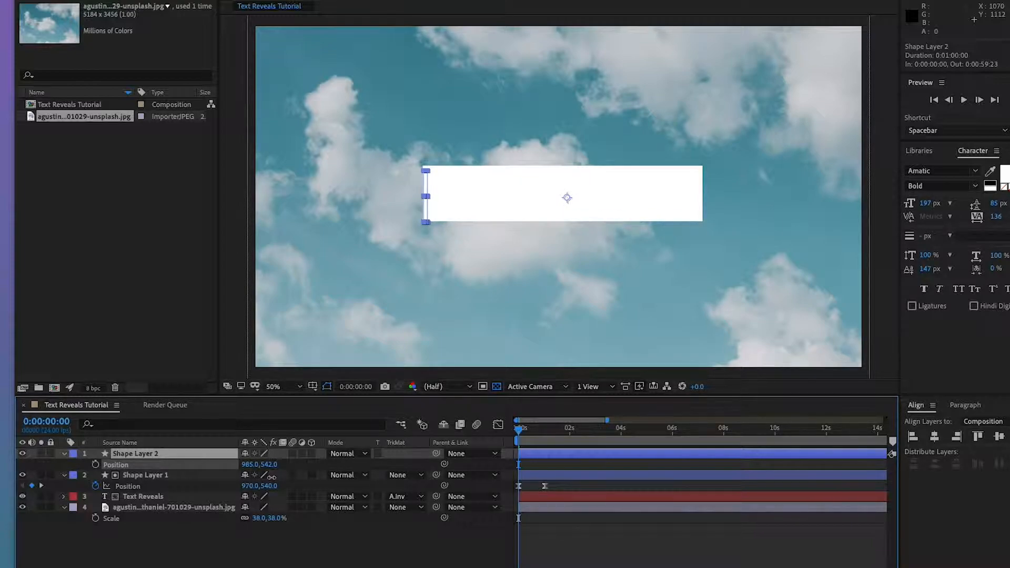
click(144, 494)
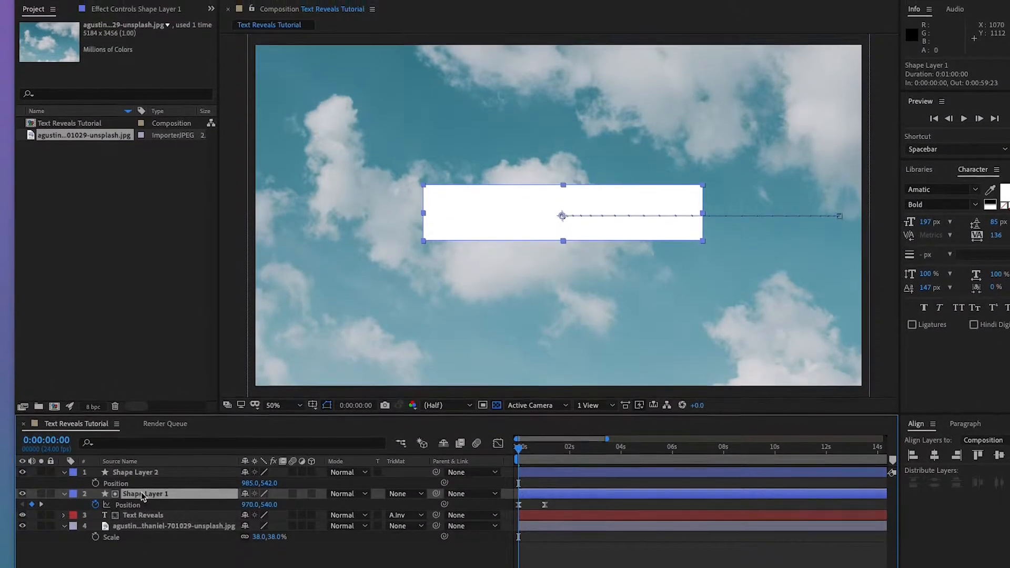
click(370, 21)
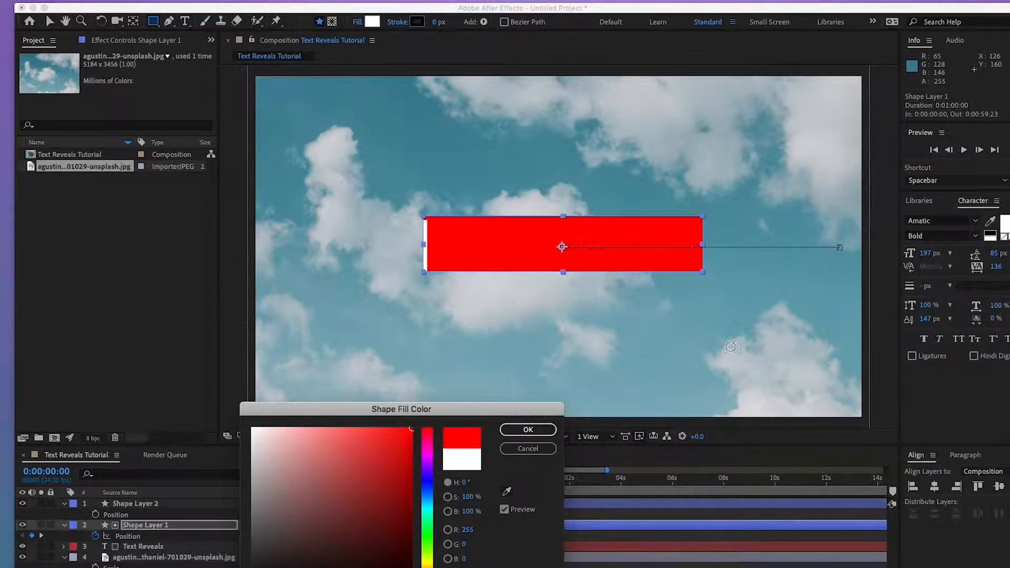
click(528, 430)
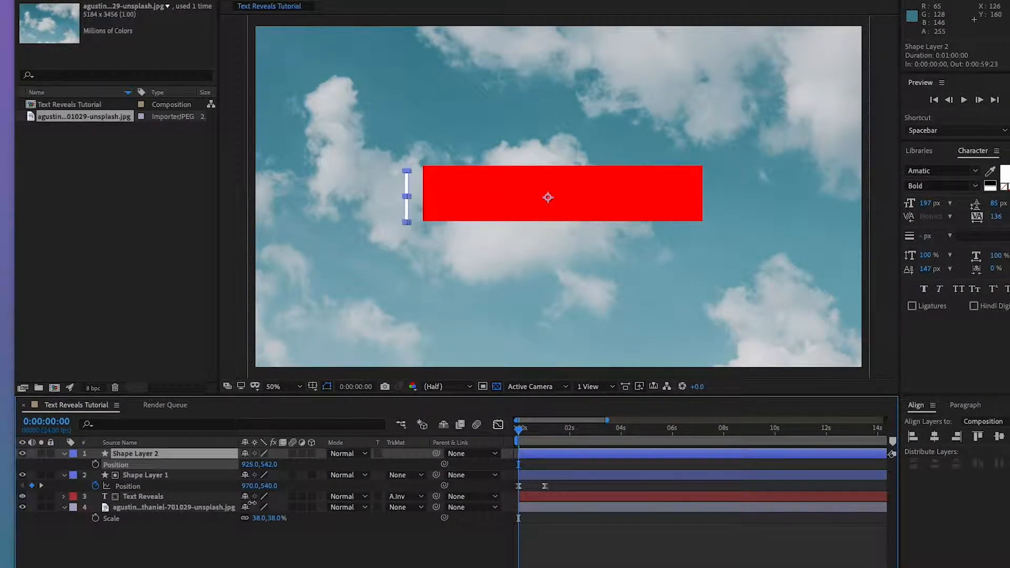
drag(406, 196, 425, 196)
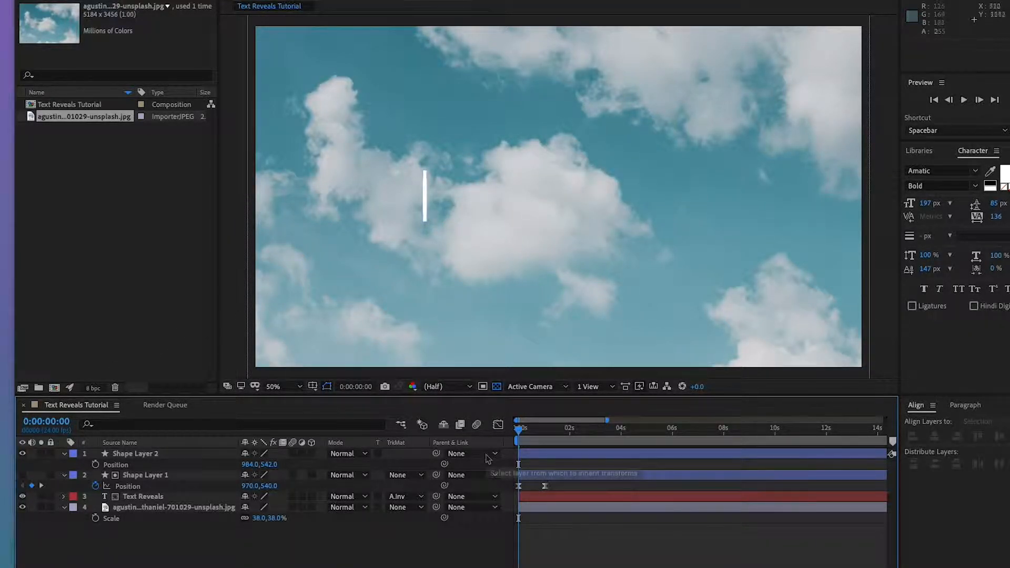
mouse_move(487, 459)
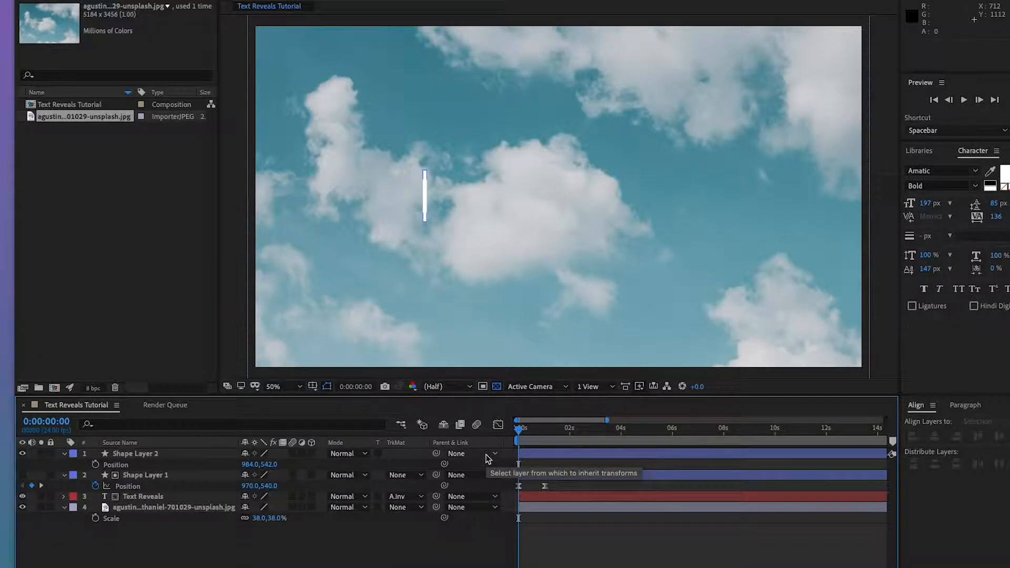
Step: Set Shape Layer 2's Parent & Link to Shape Layer 1
click(493, 453)
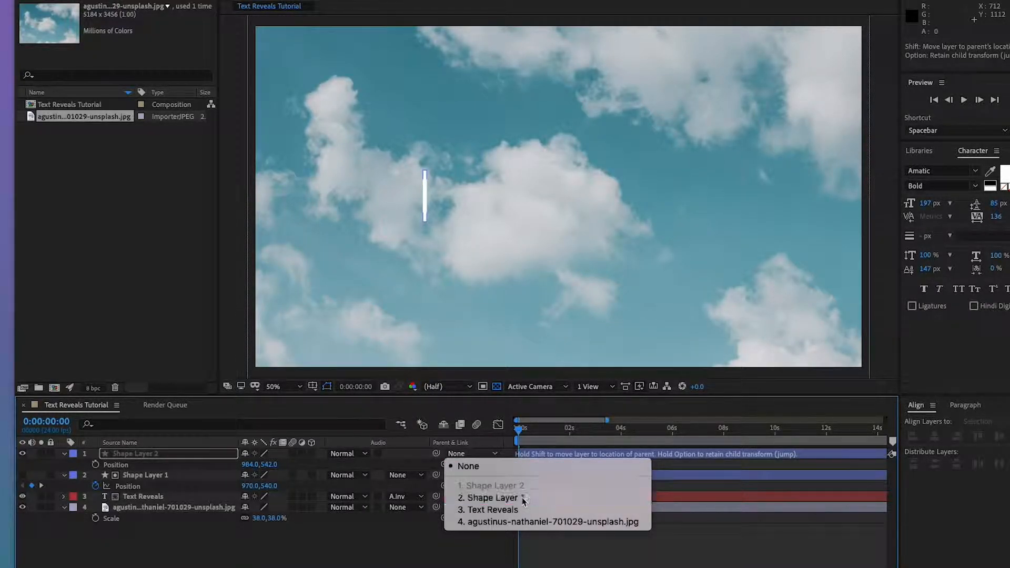
click(490, 497)
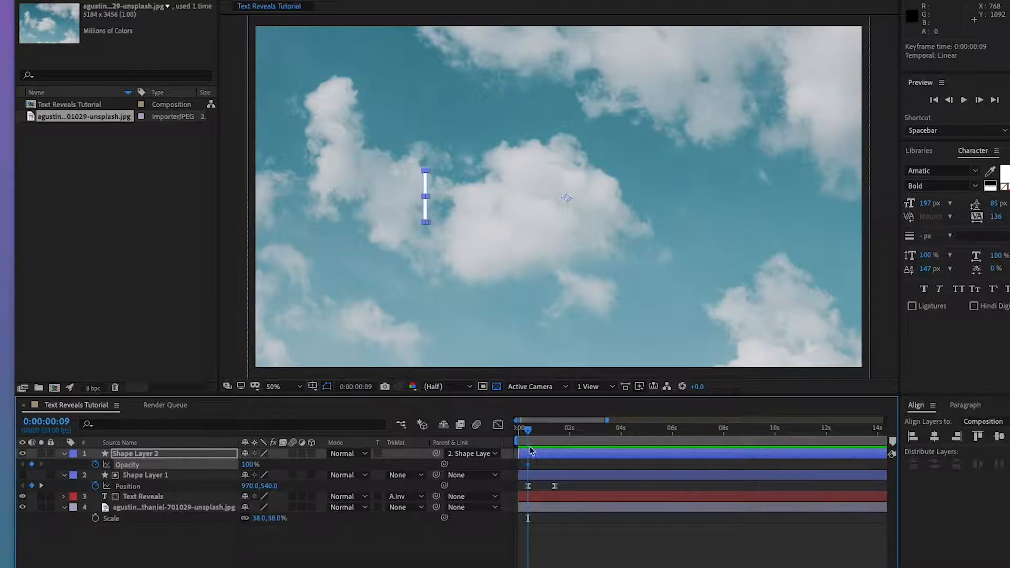
Step: Ease the white line's 2%-to-100% opacity fade and preview the reveal animation
key(Home)
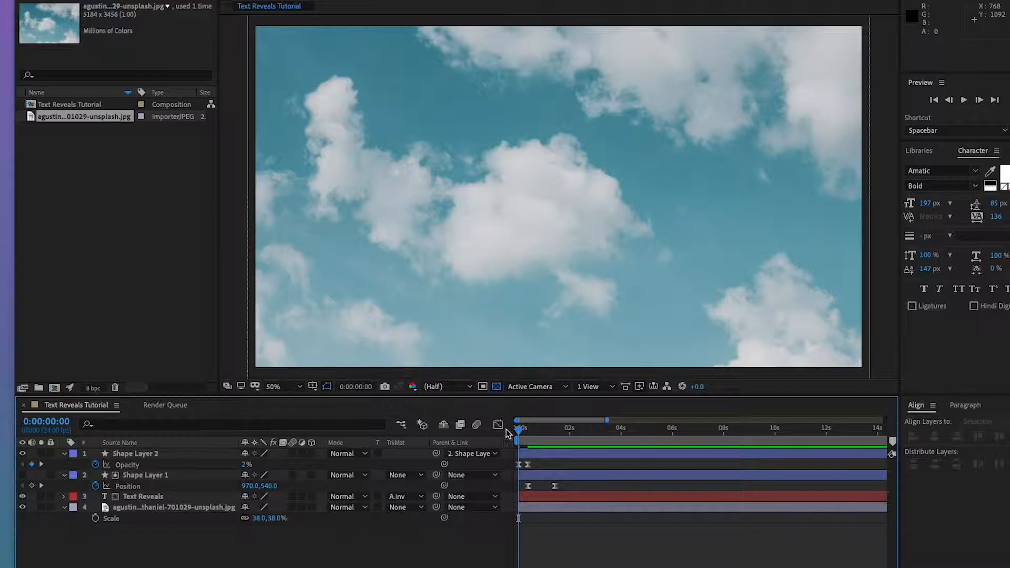
key(space)
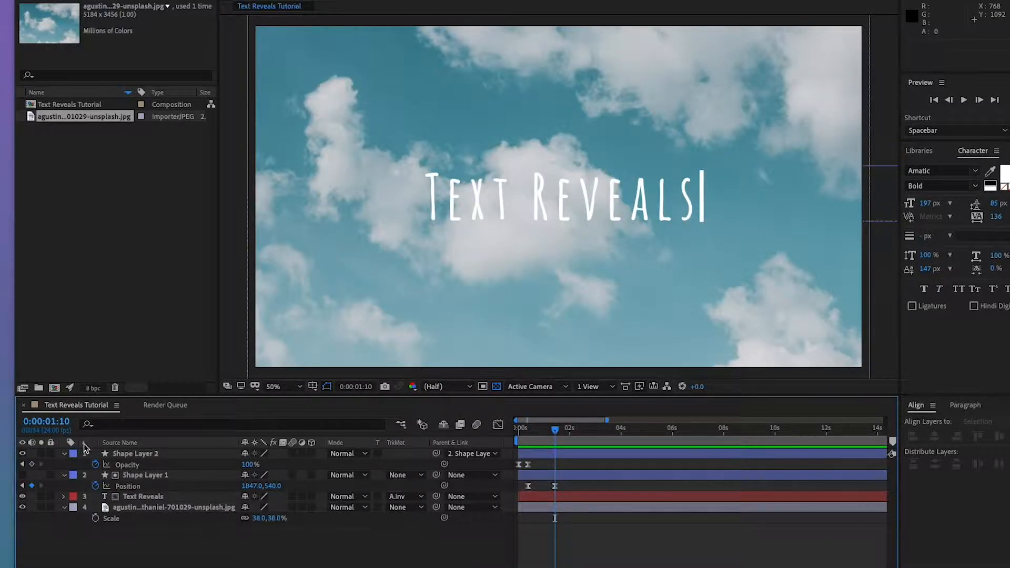
click(135, 453)
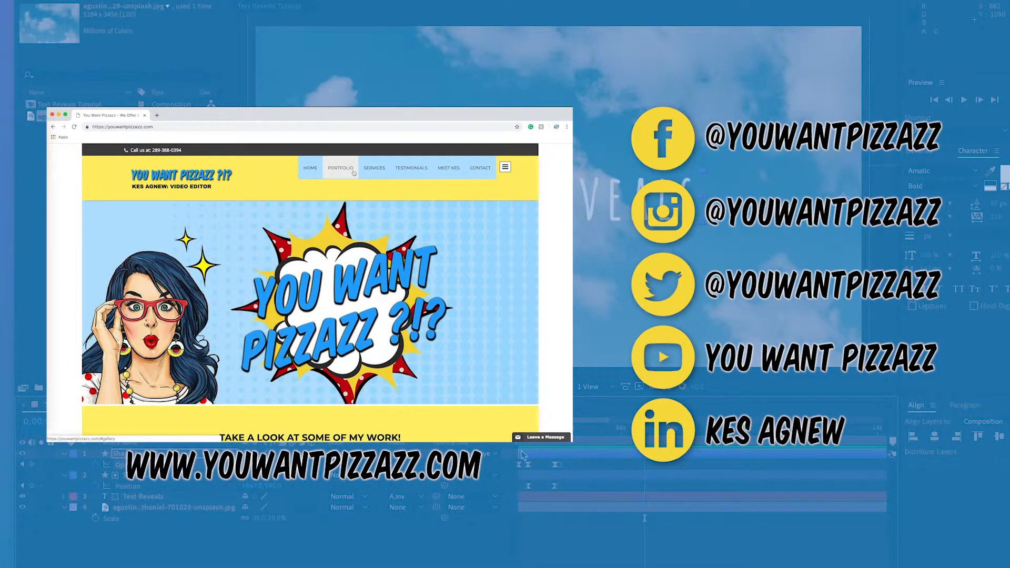
click(374, 167)
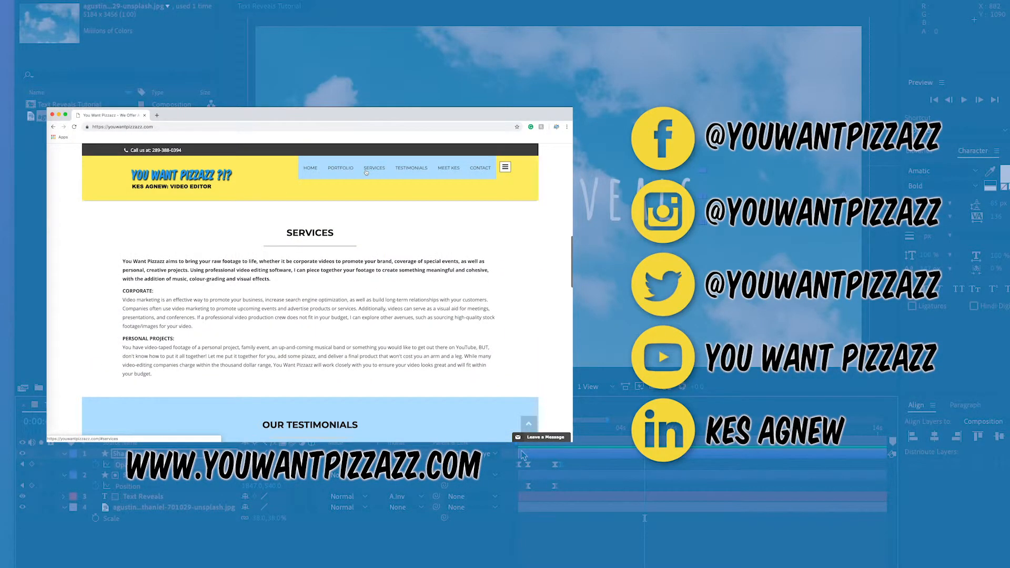